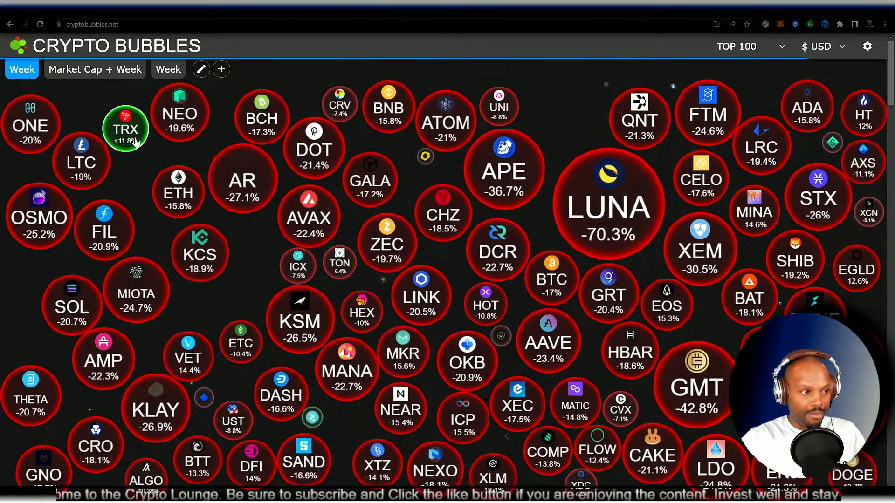
Check TRON's price popup, size bubbles by market cap with weekly change, and view Bitcoin's details.
click(125, 128)
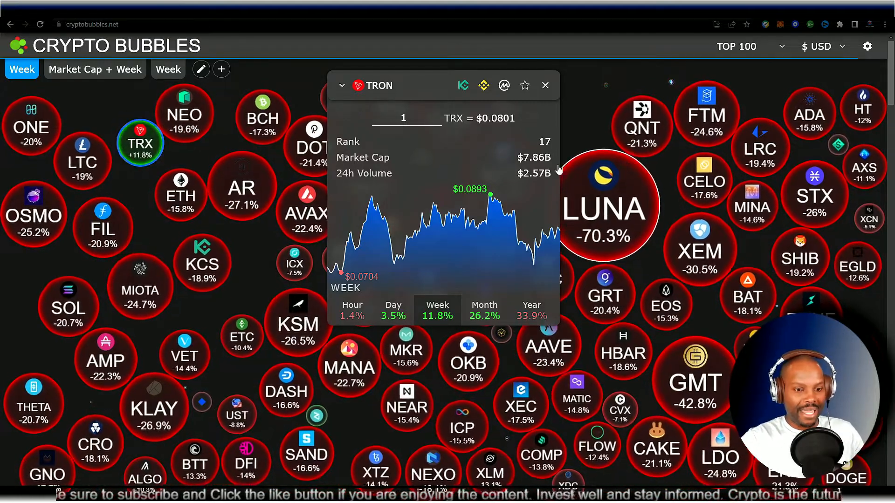
click(545, 84)
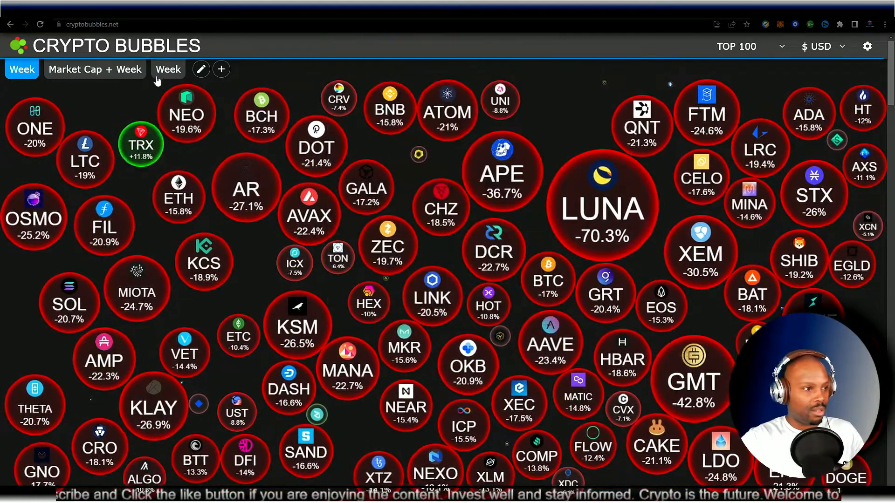
click(95, 69)
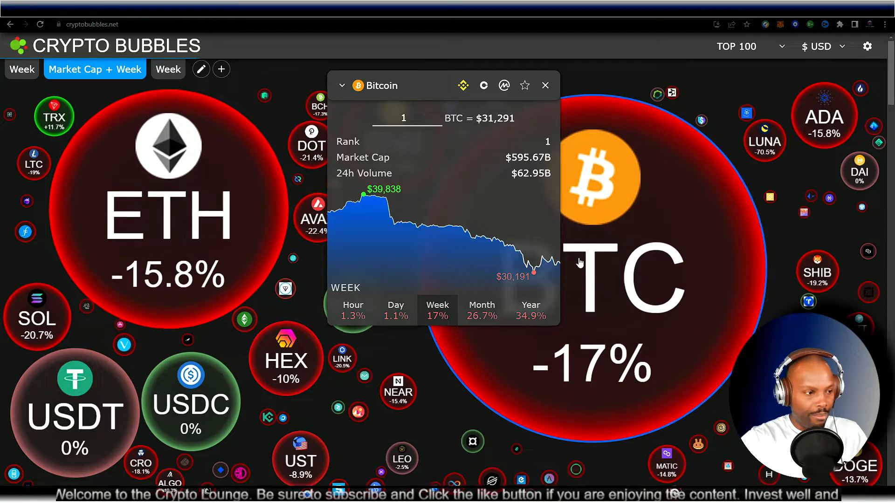
click(168, 218)
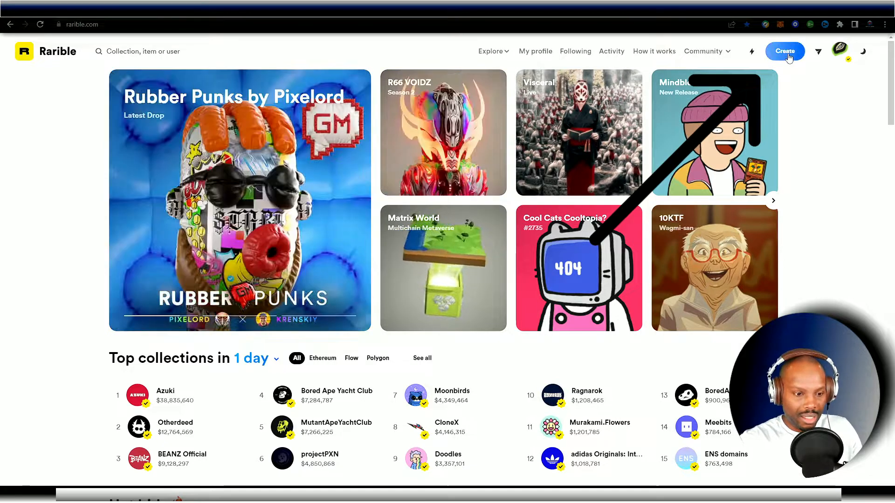
Start creating a new NFT from the Rarible marketplace home page.
click(785, 51)
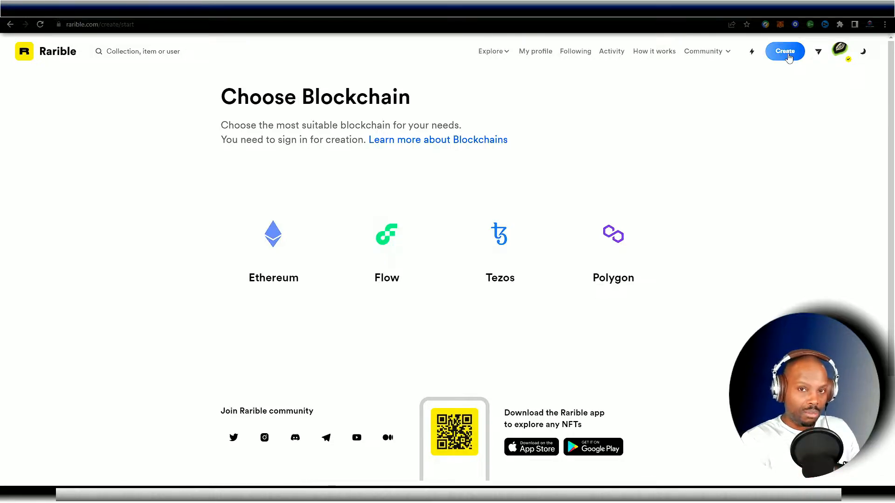
mouse_move(258, 270)
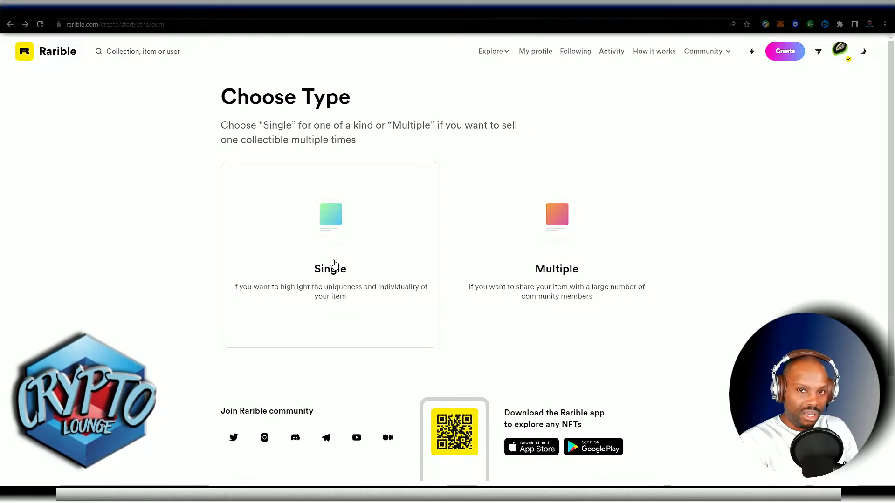
mouse_move(334, 297)
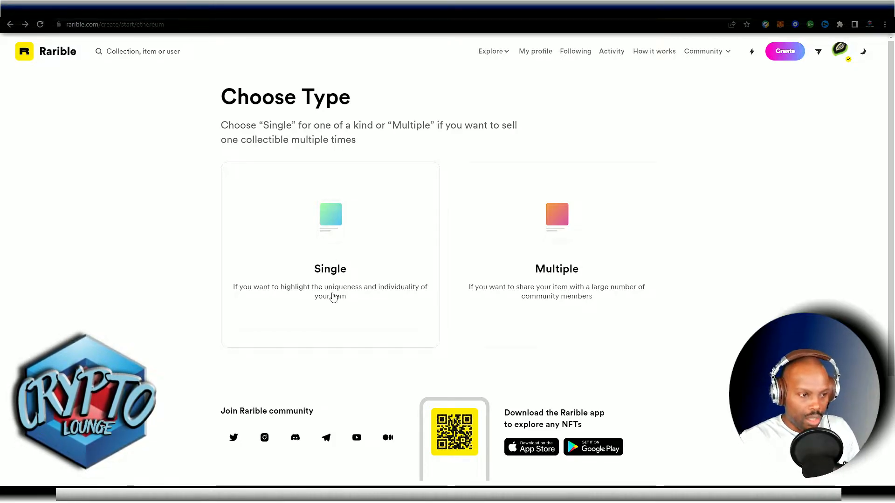
mouse_move(583, 297)
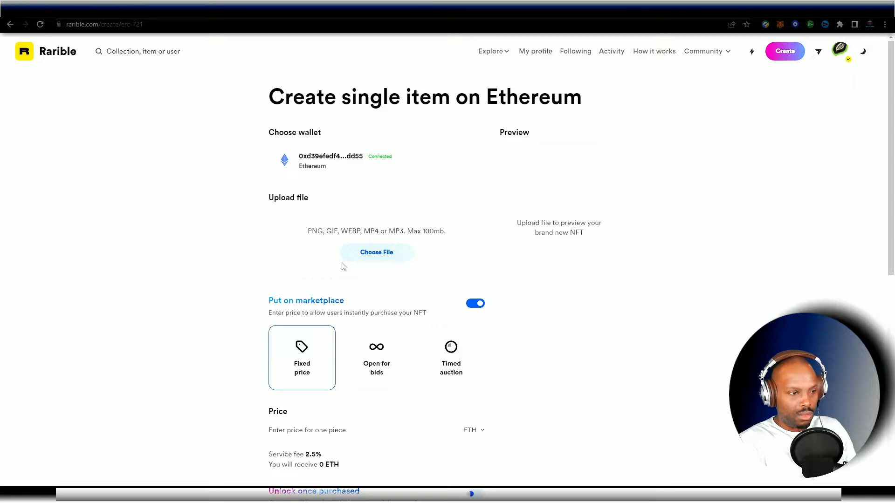
mouse_move(392, 291)
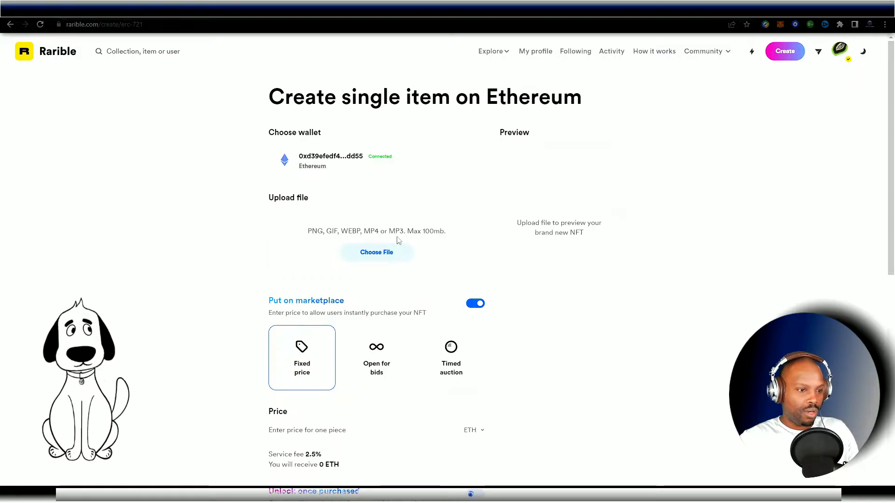
Upload the portrait image as the file for the single Ethereum item.
click(377, 253)
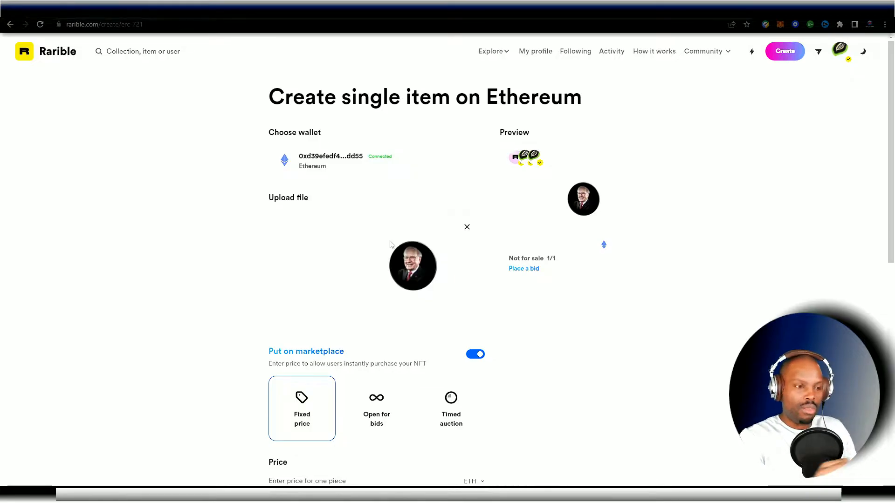
scroll(down, 3)
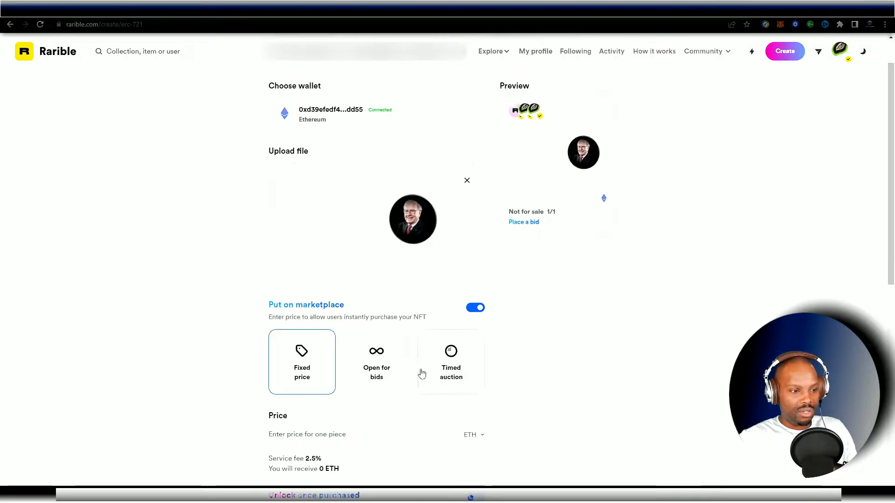
scroll(down, 3)
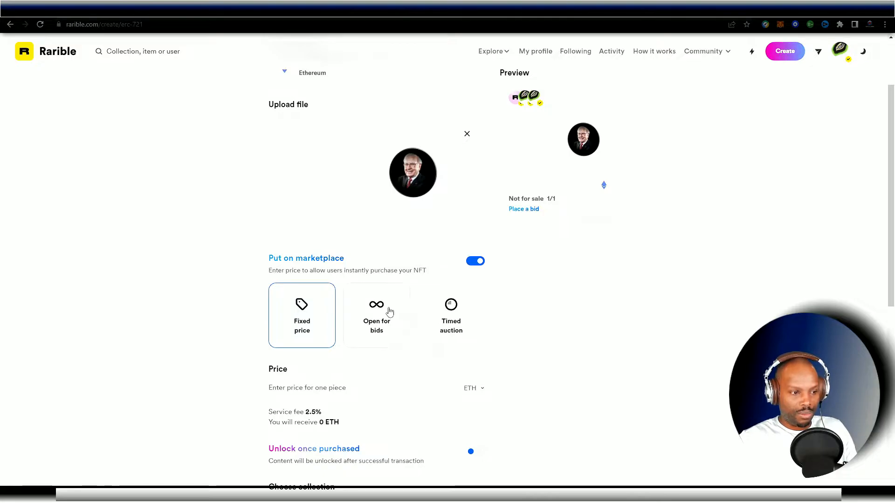
mouse_move(415, 307)
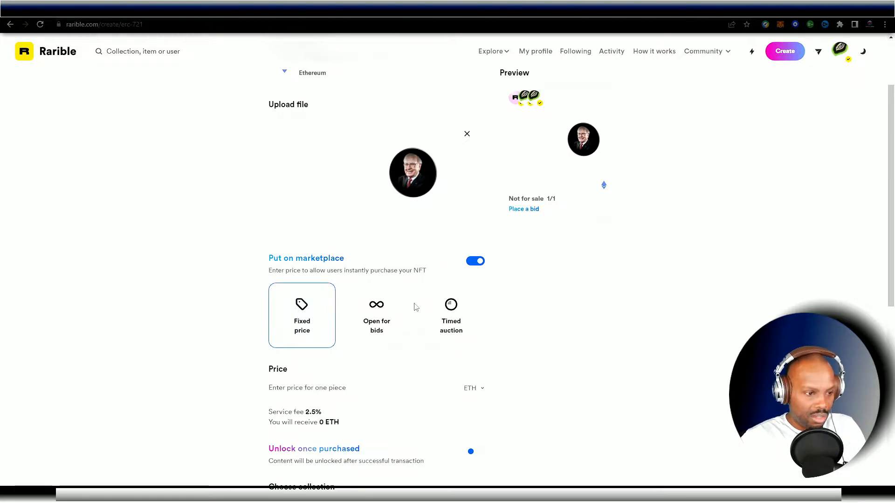
mouse_move(448, 346)
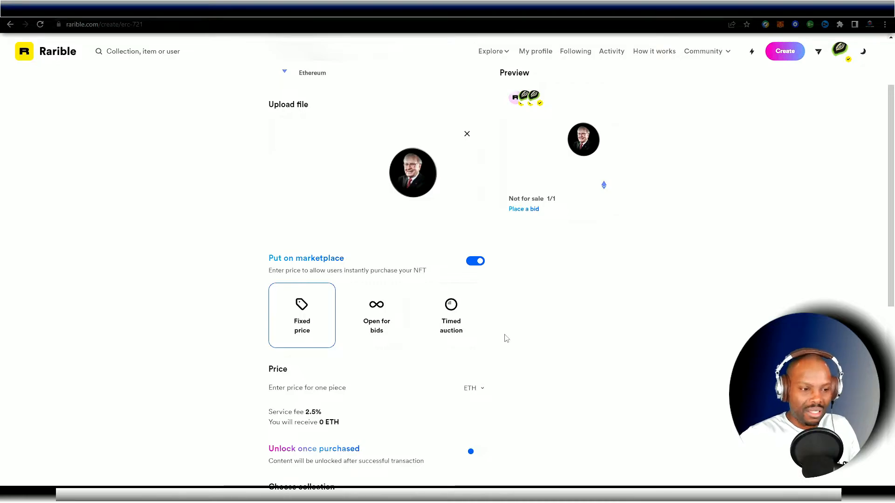
scroll(down, 3)
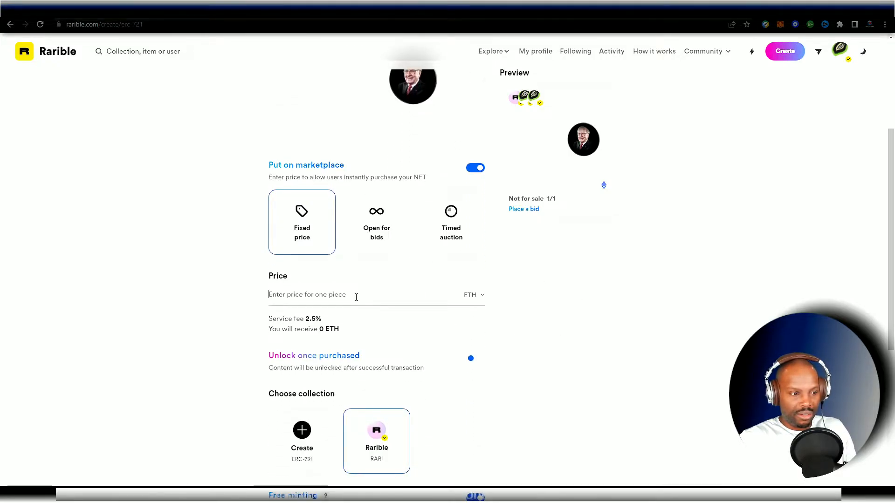
mouse_move(480, 302)
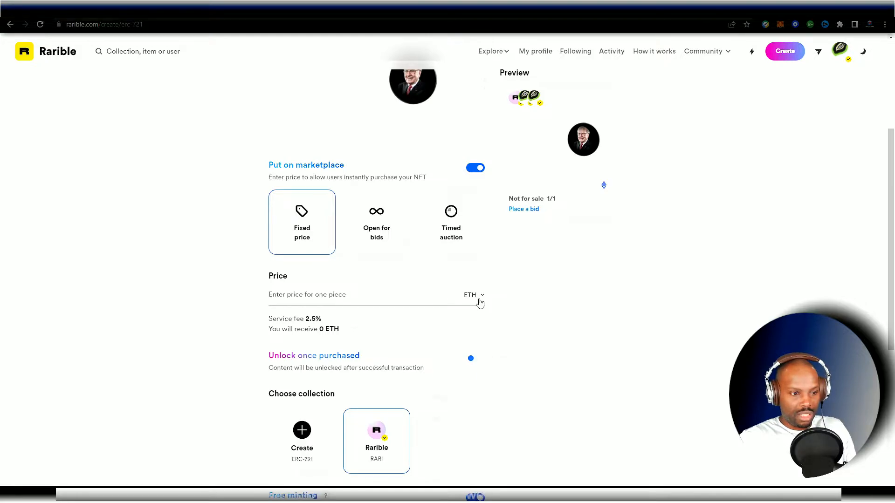
click(474, 295)
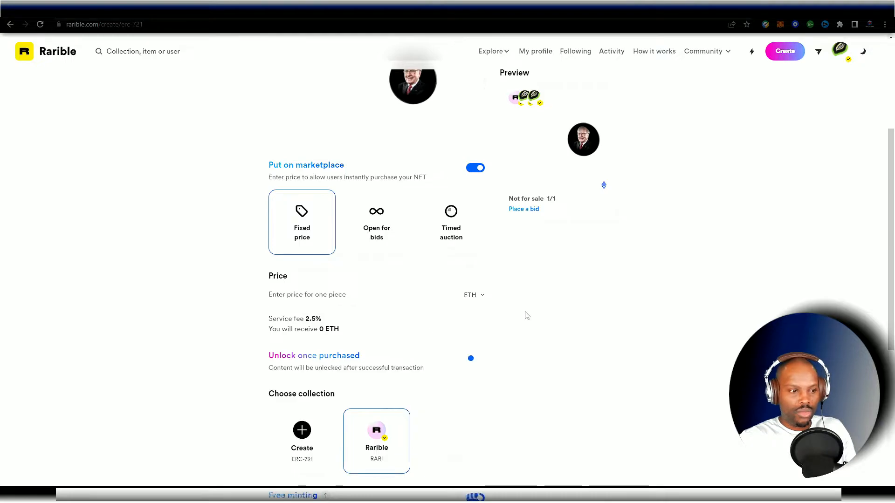
click(472, 295)
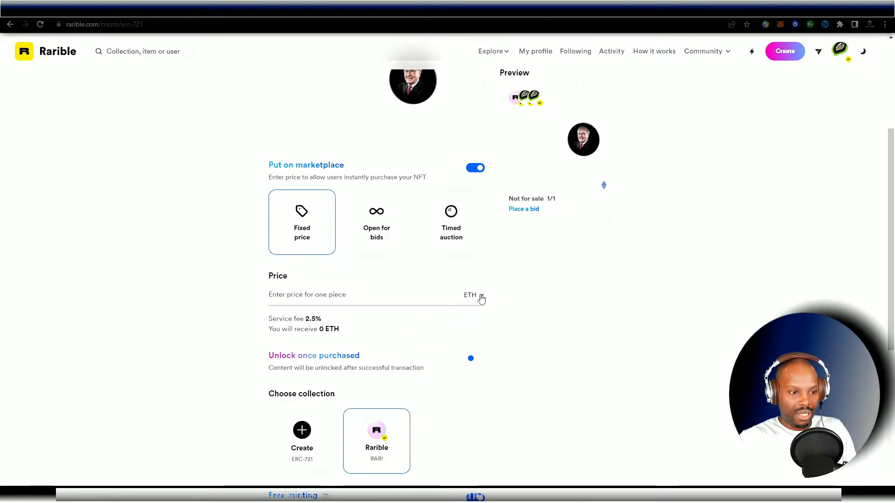
click(476, 297)
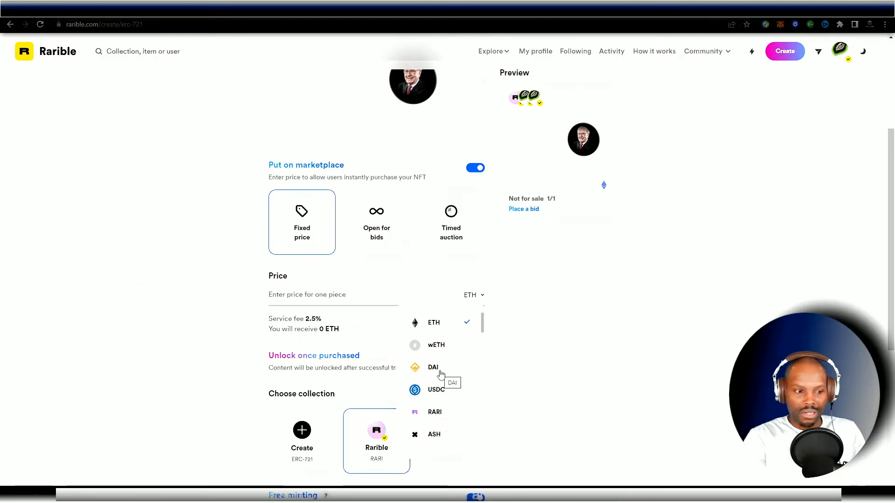
mouse_move(450, 399)
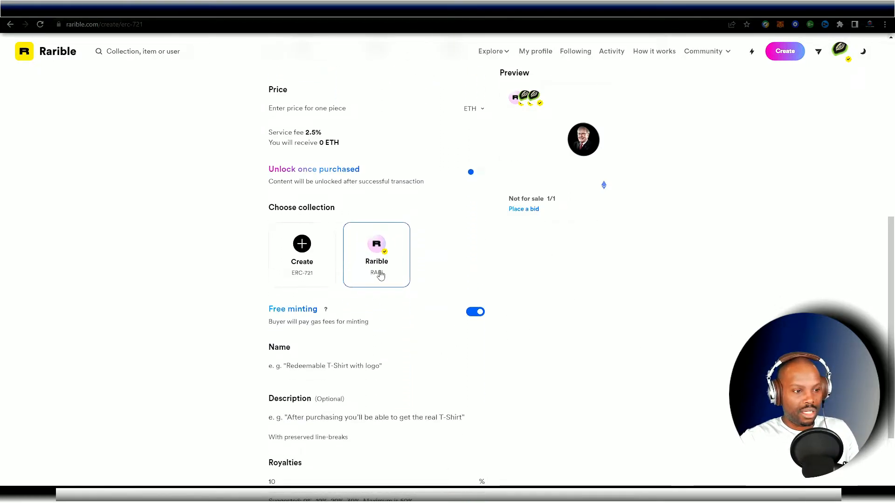
mouse_move(327, 294)
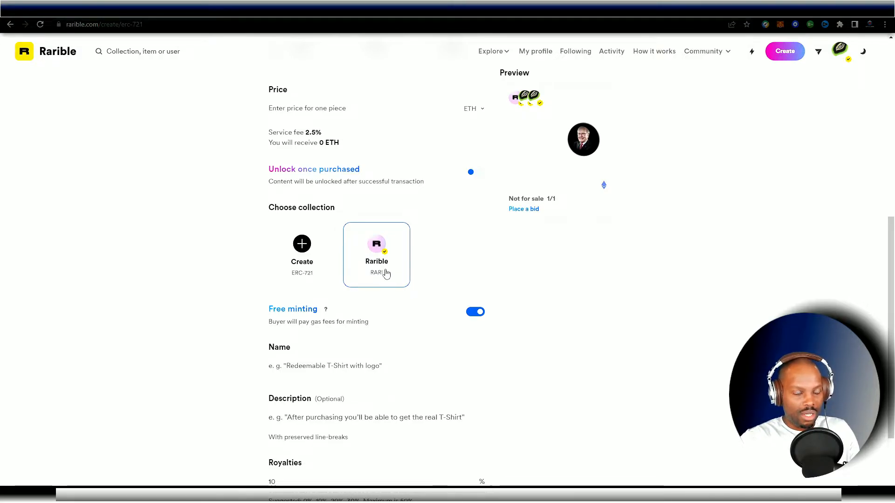
mouse_move(558, 302)
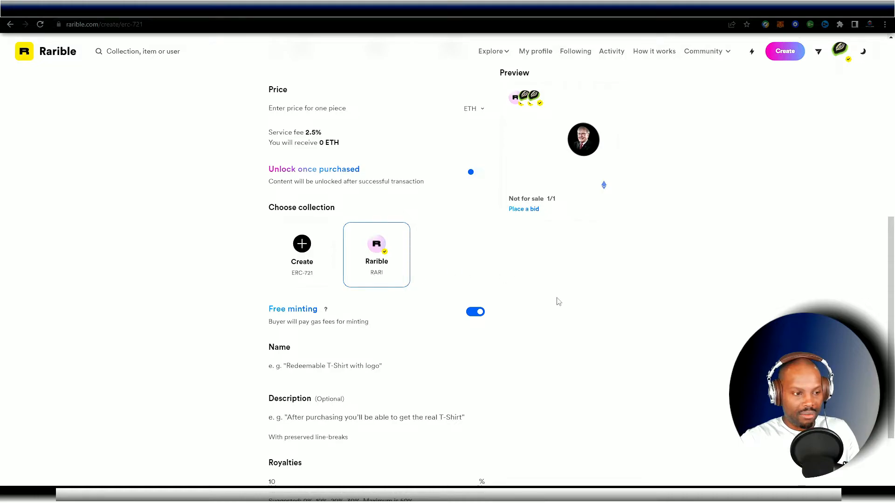
scroll(down, 3)
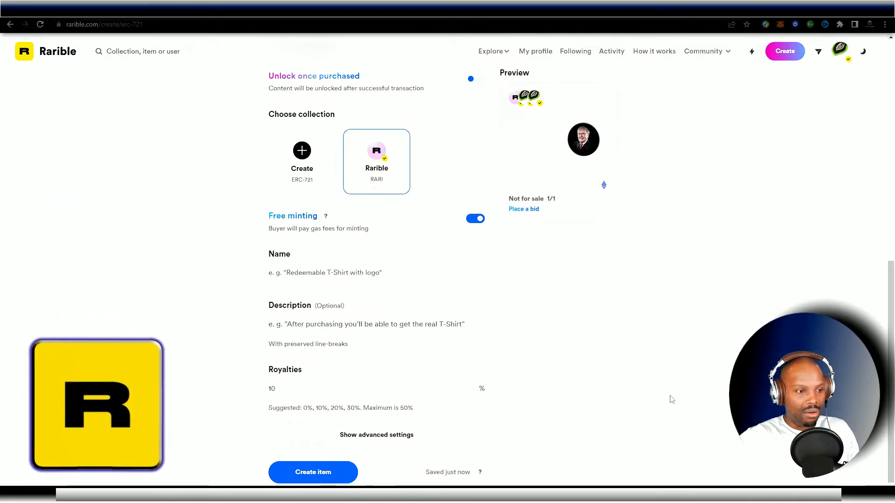
Switch to the blank Multiple (ERC-1155) Create collectible on Ethereum form.
click(395, 272)
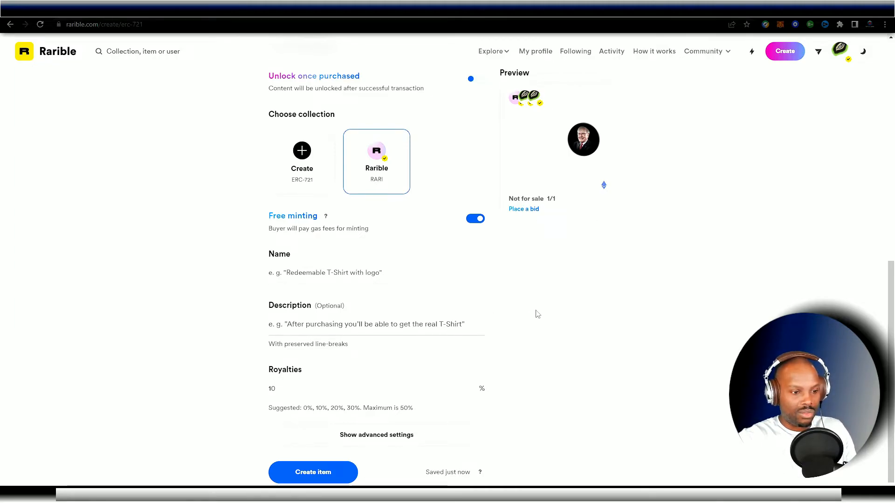
scroll(down, 3)
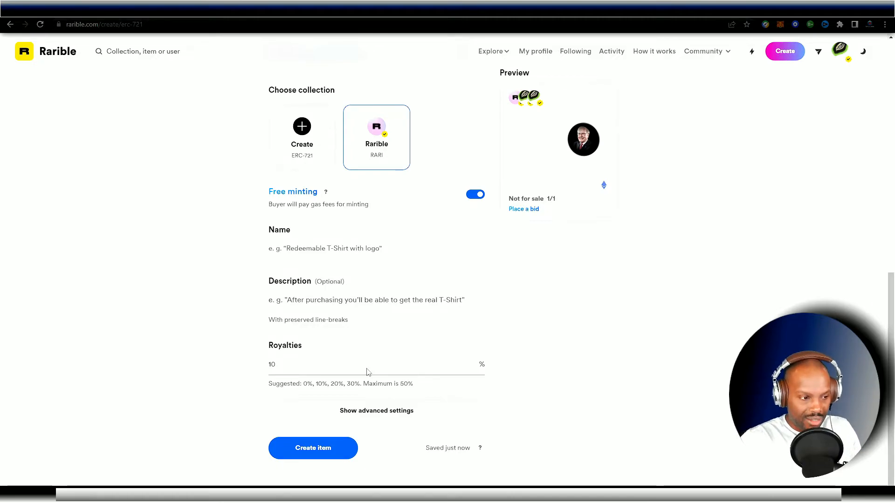
mouse_move(412, 371)
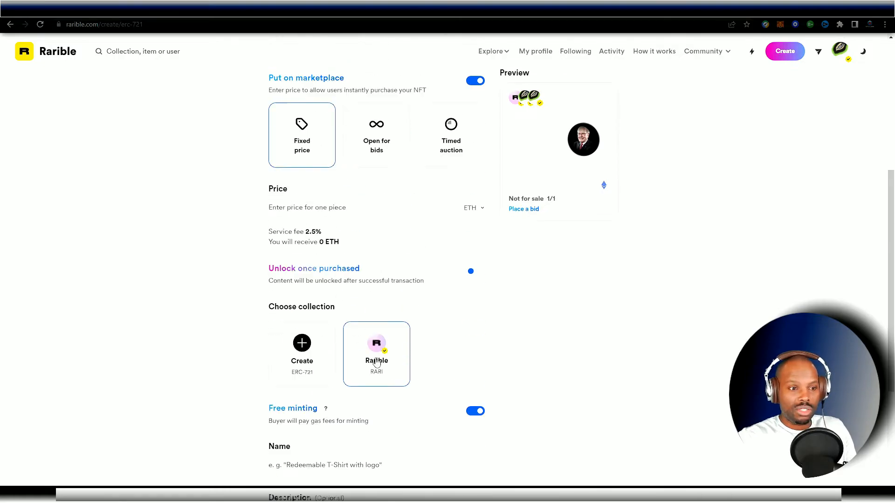
scroll(up, 3)
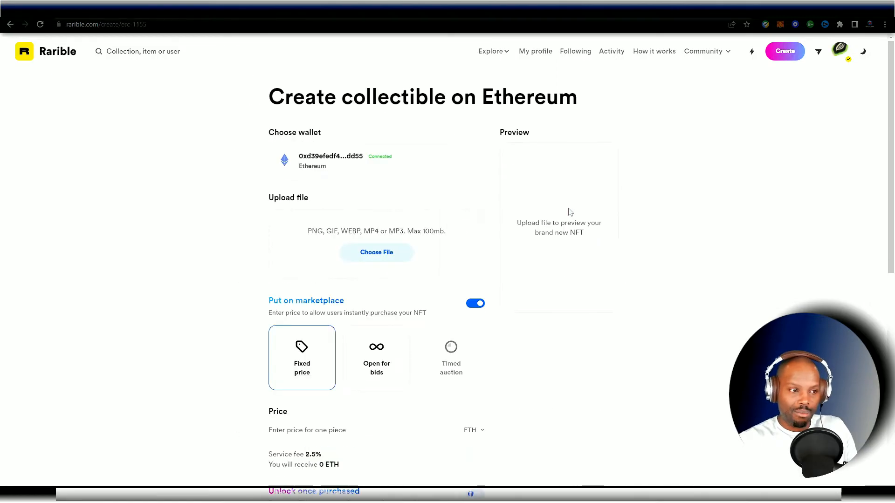
scroll(down, 3)
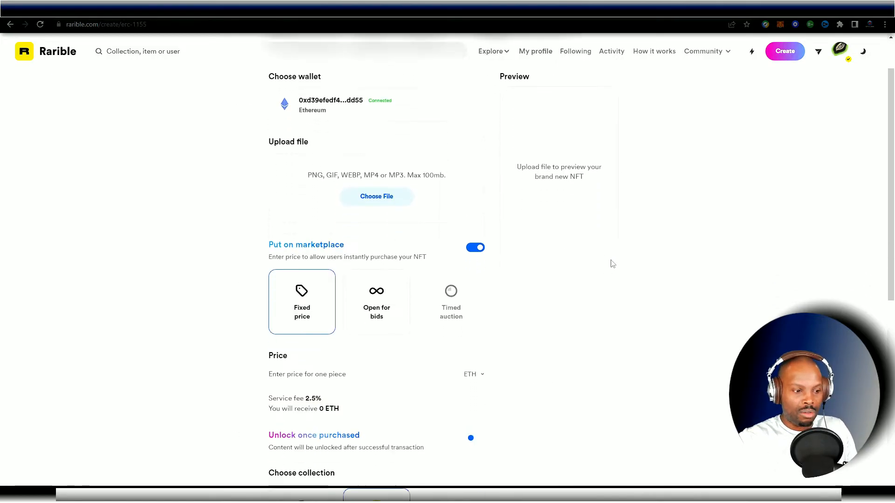
scroll(down, 3)
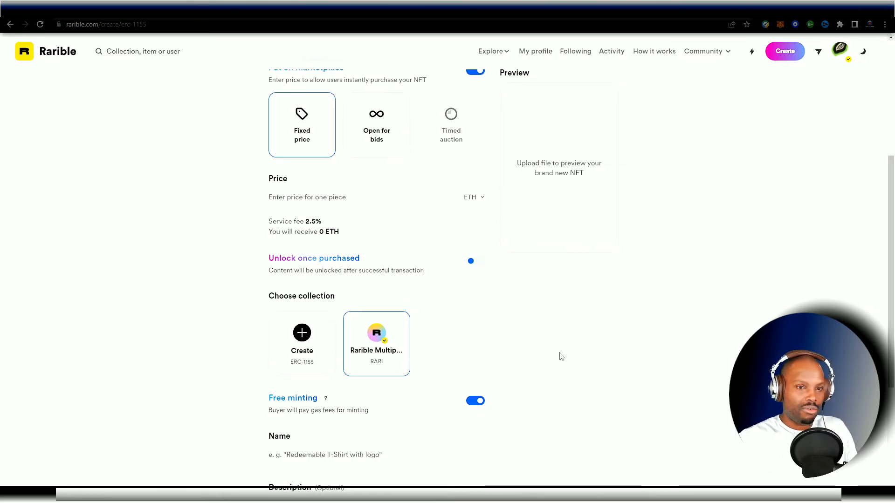
scroll(up, 3)
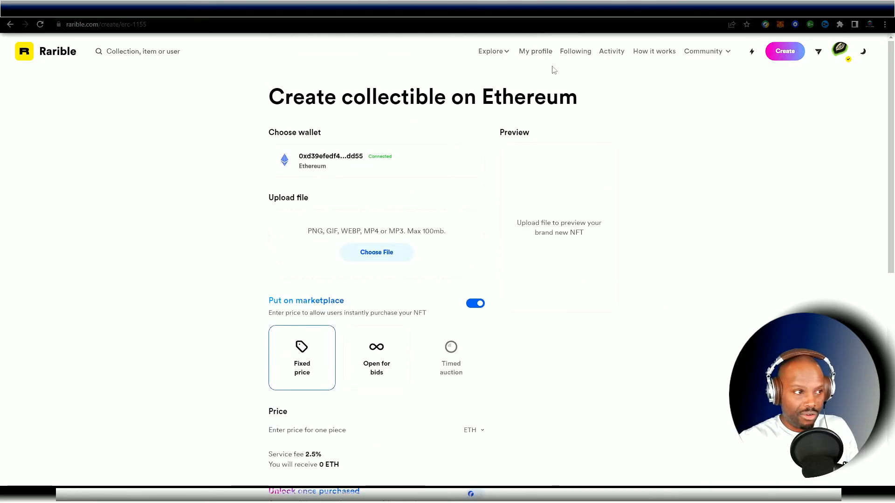